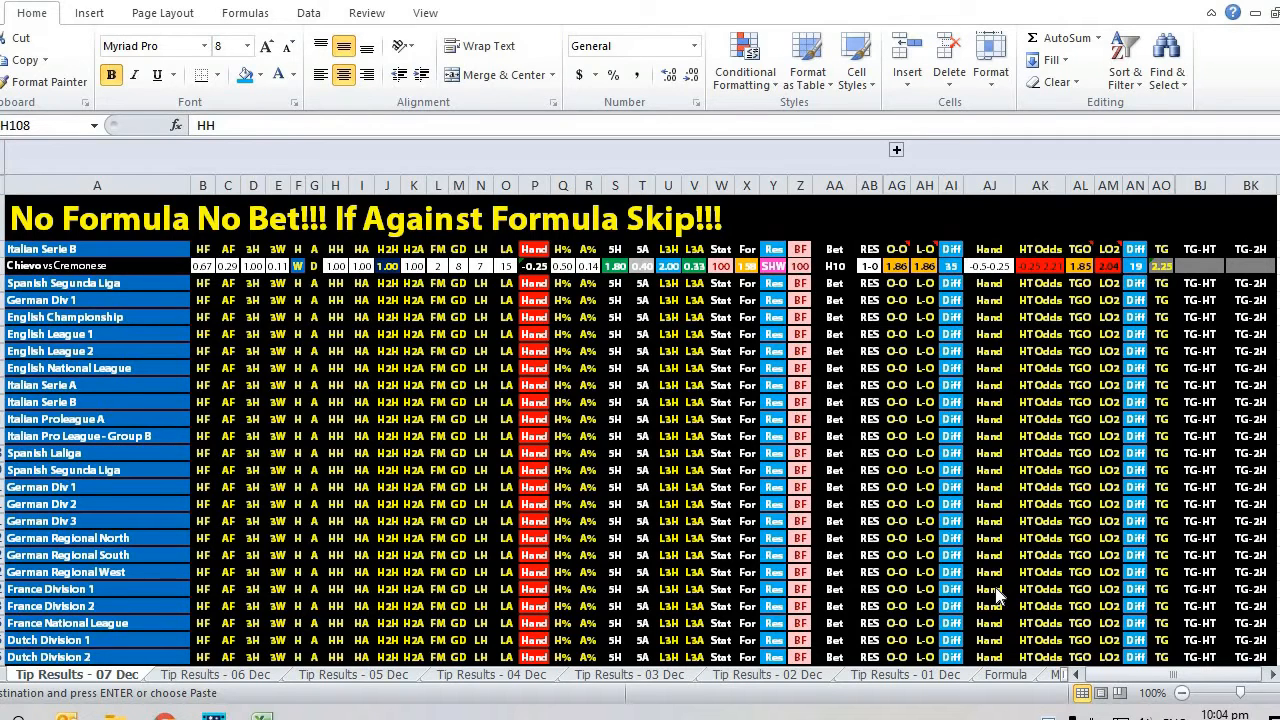
pyautogui.moveTo(1040, 458)
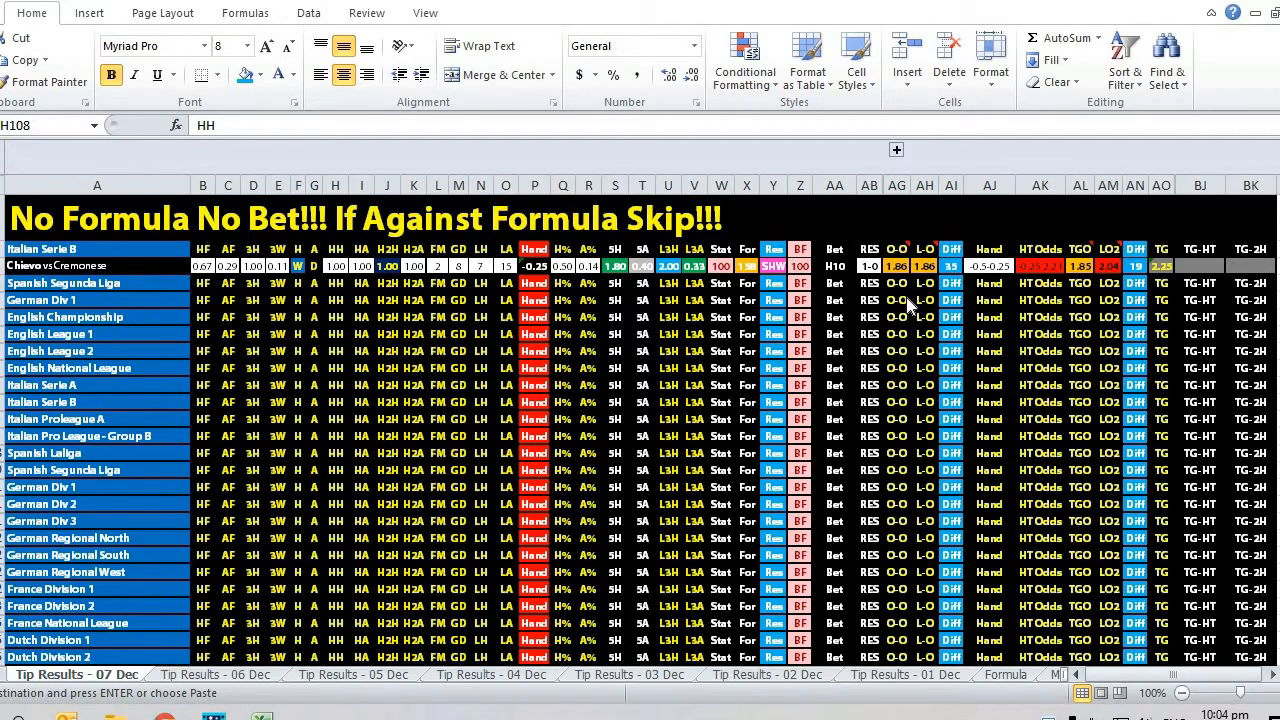
pyautogui.moveTo(936, 308)
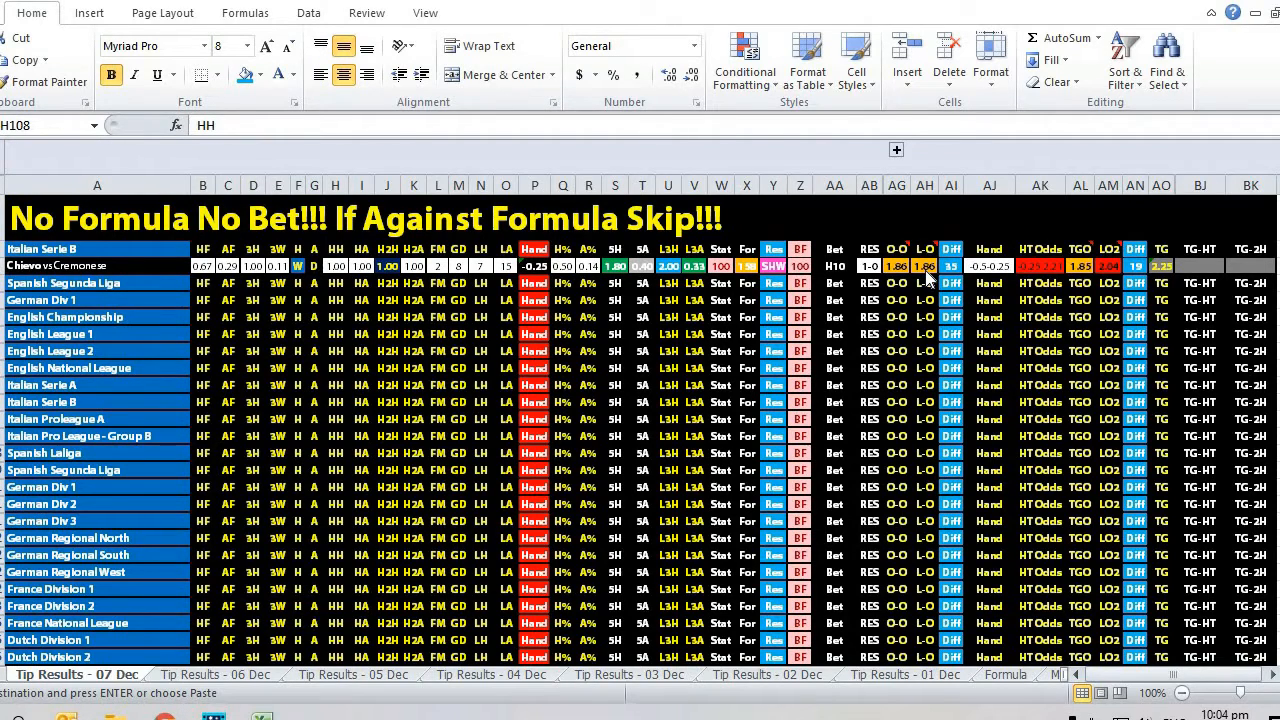
pyautogui.moveTo(864, 344)
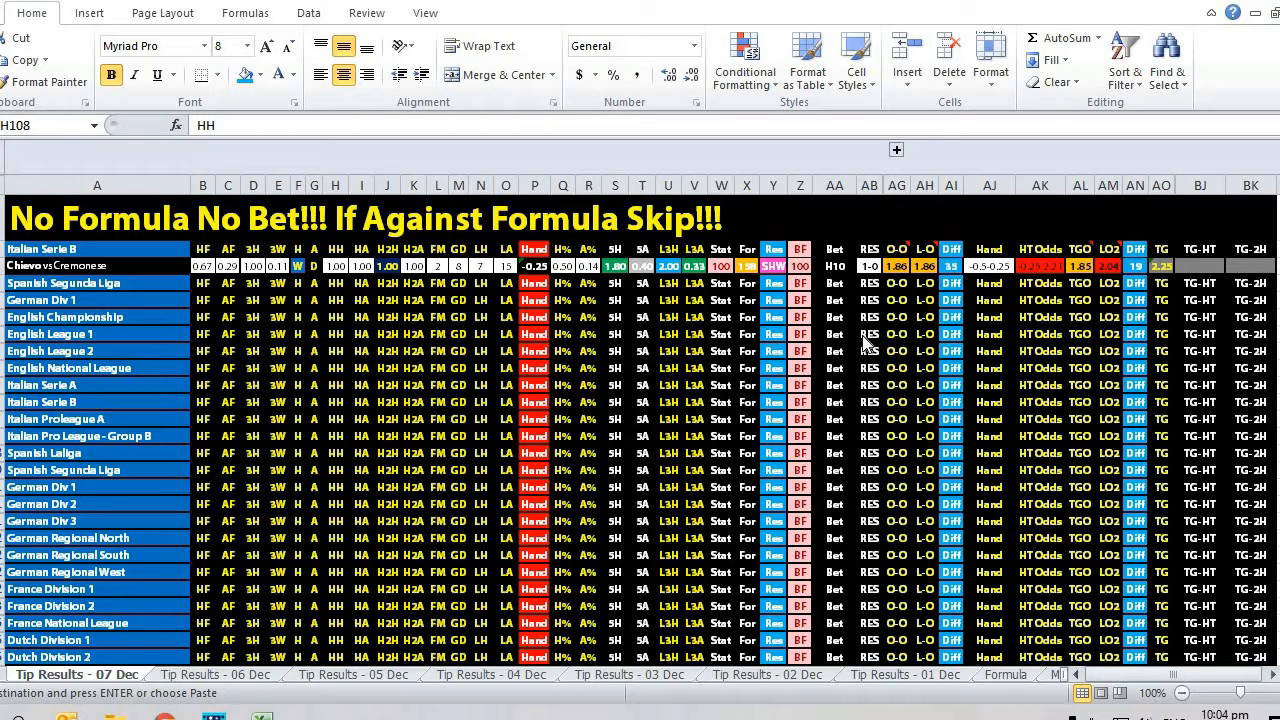
pyautogui.moveTo(910, 304)
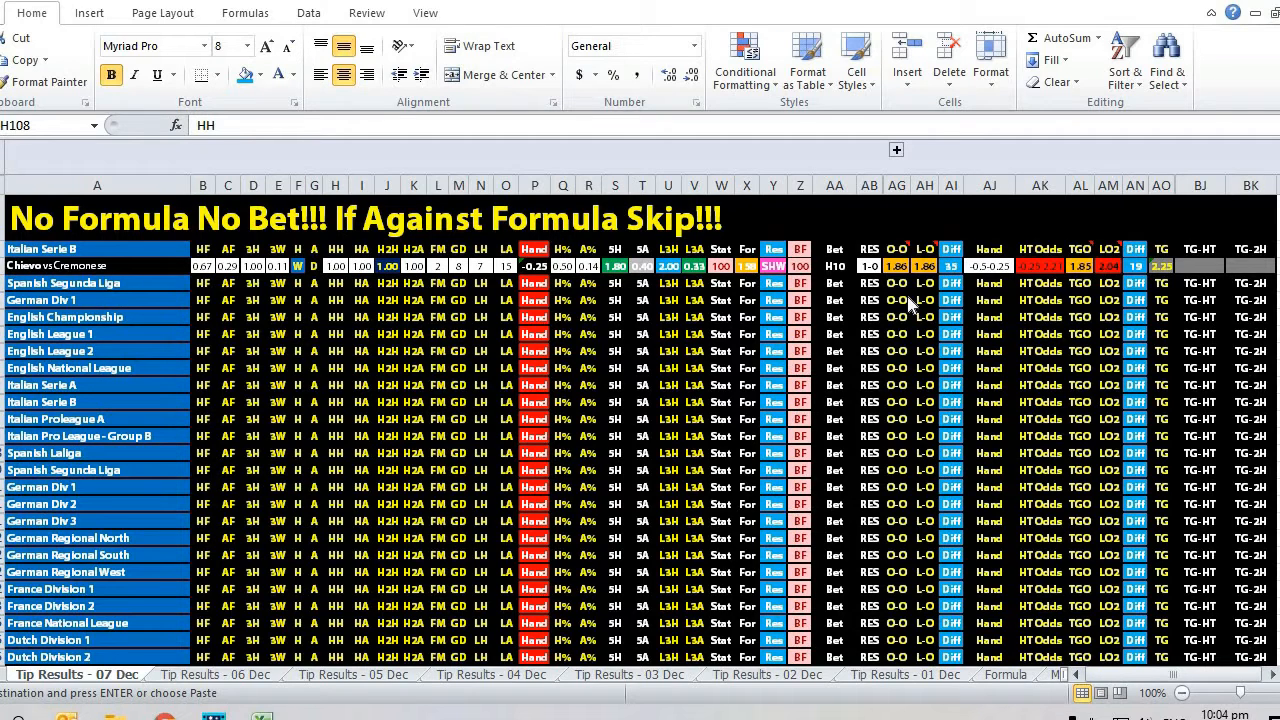
pyautogui.moveTo(800, 272)
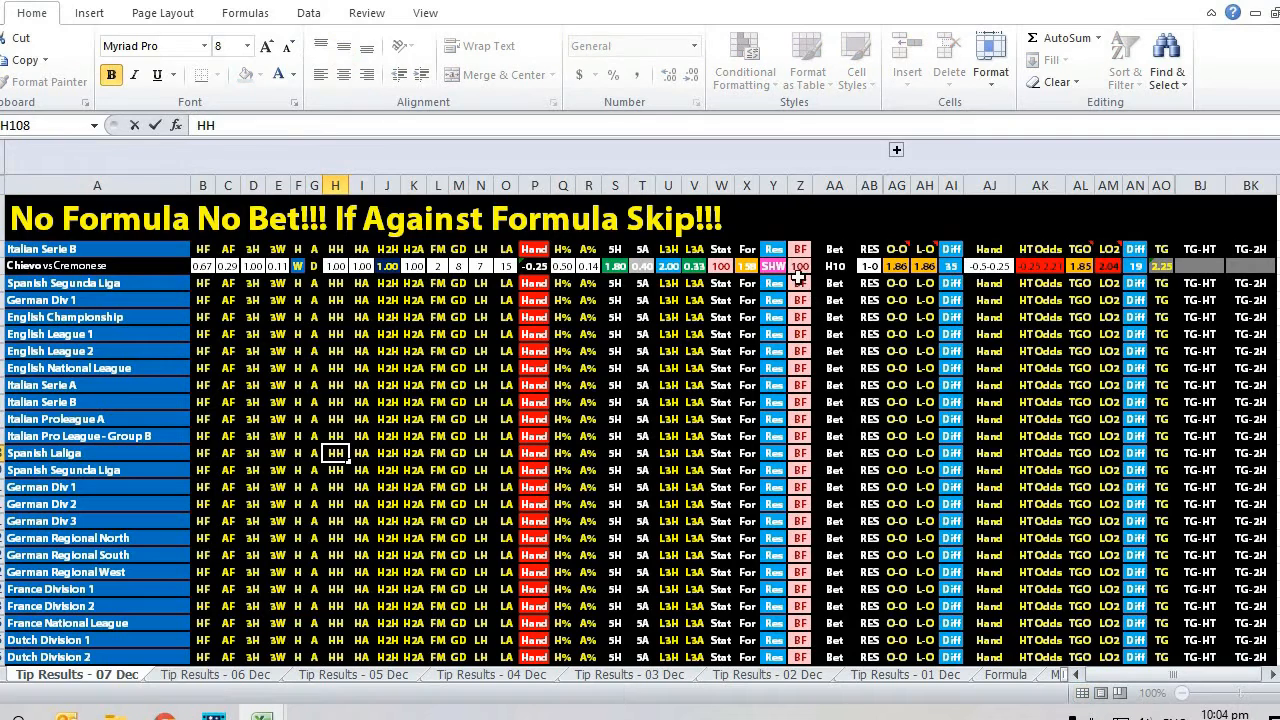
pyautogui.click(834, 300)
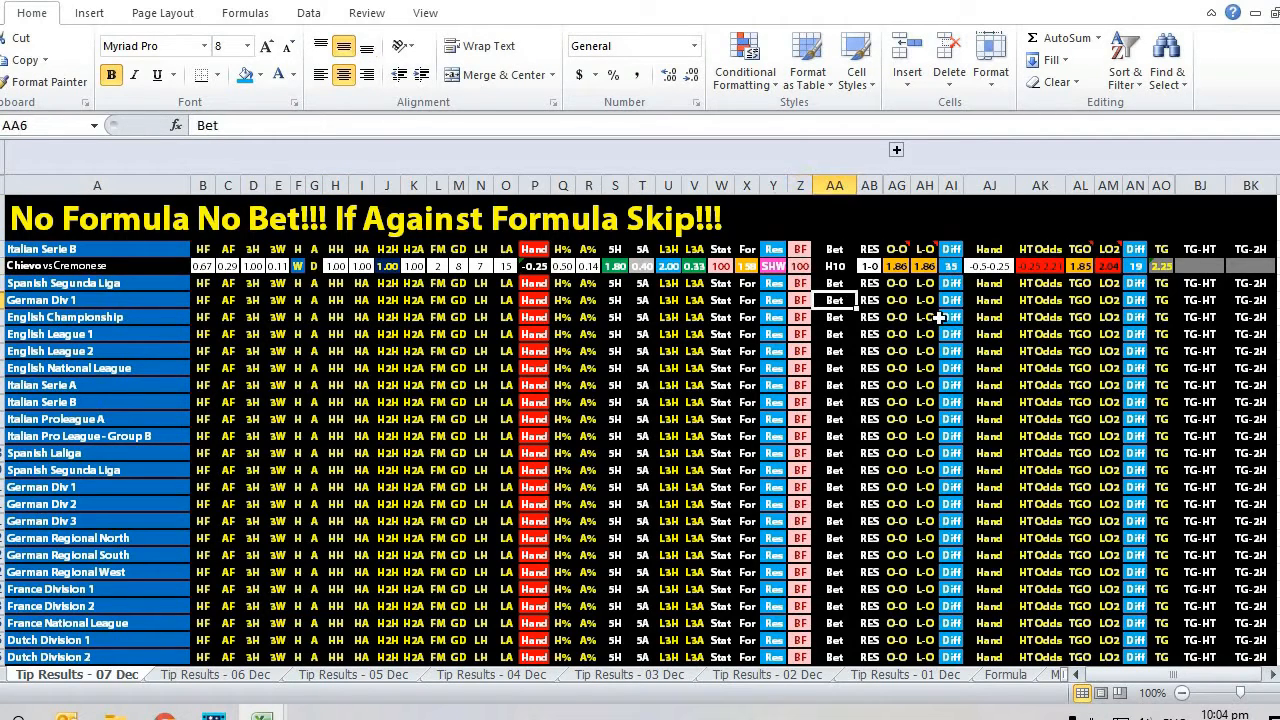
pyautogui.moveTo(890, 270)
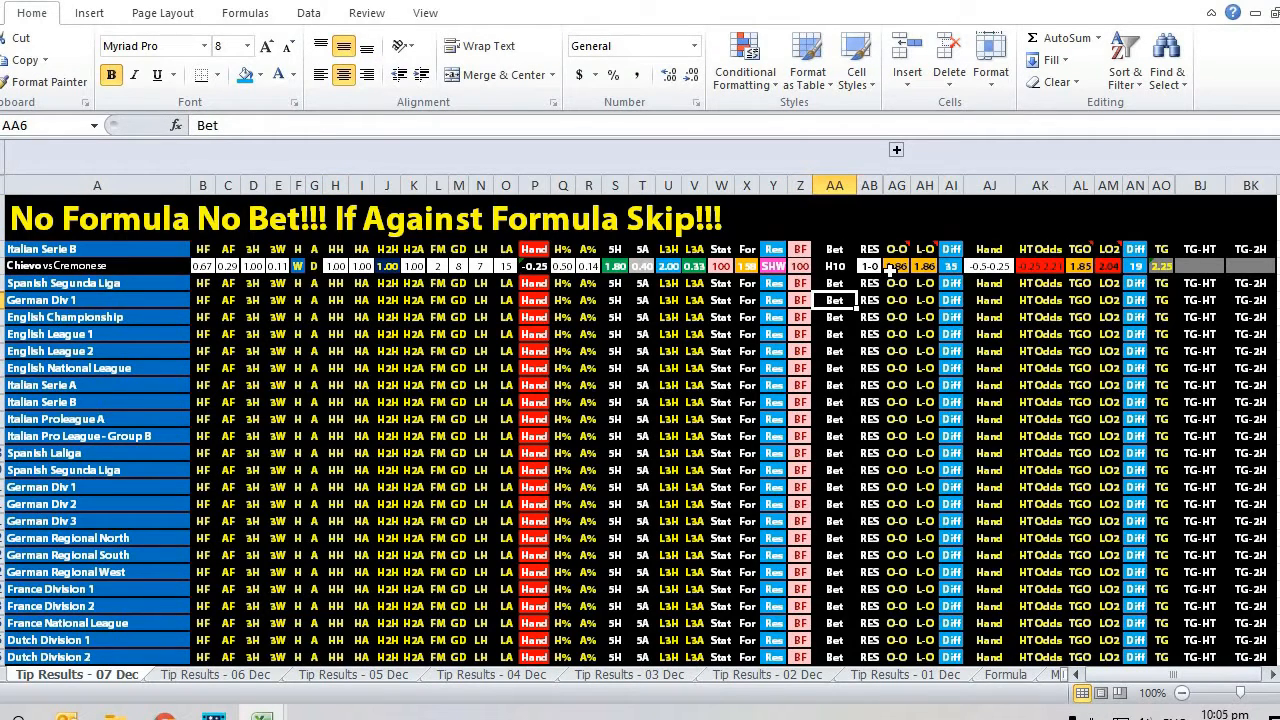
pyautogui.click(924, 264)
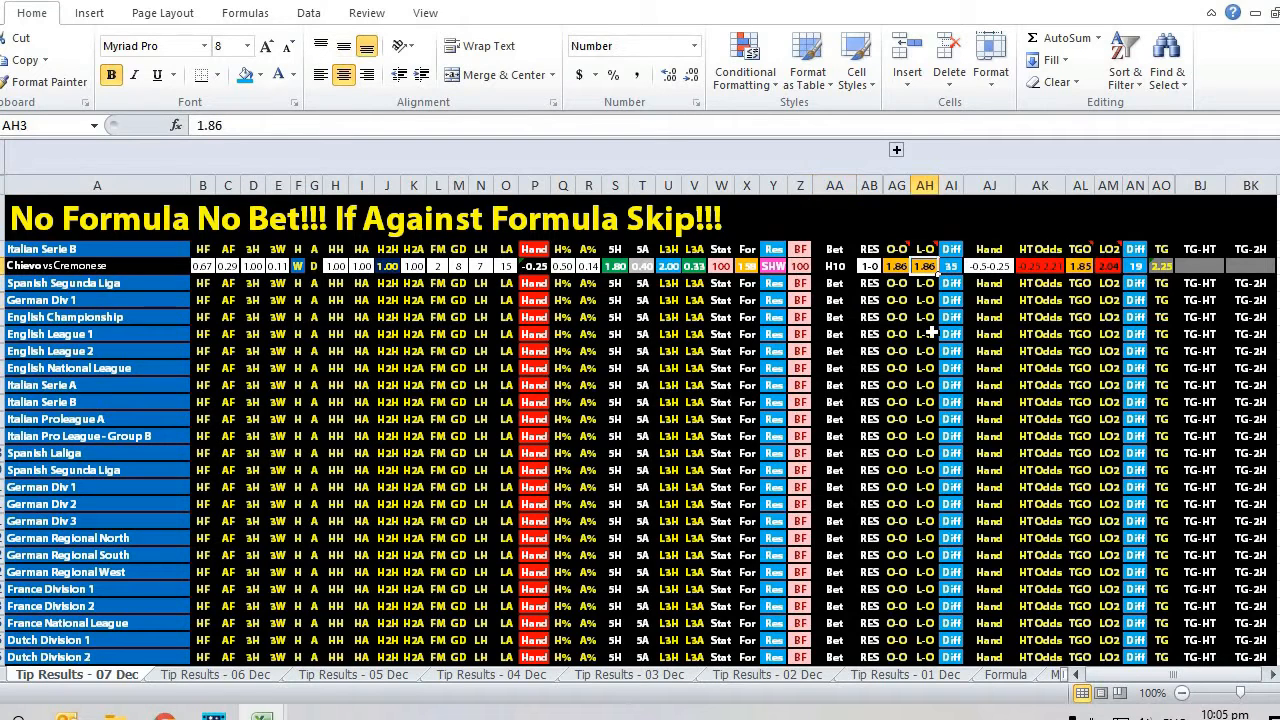
pyautogui.moveTo(796, 284)
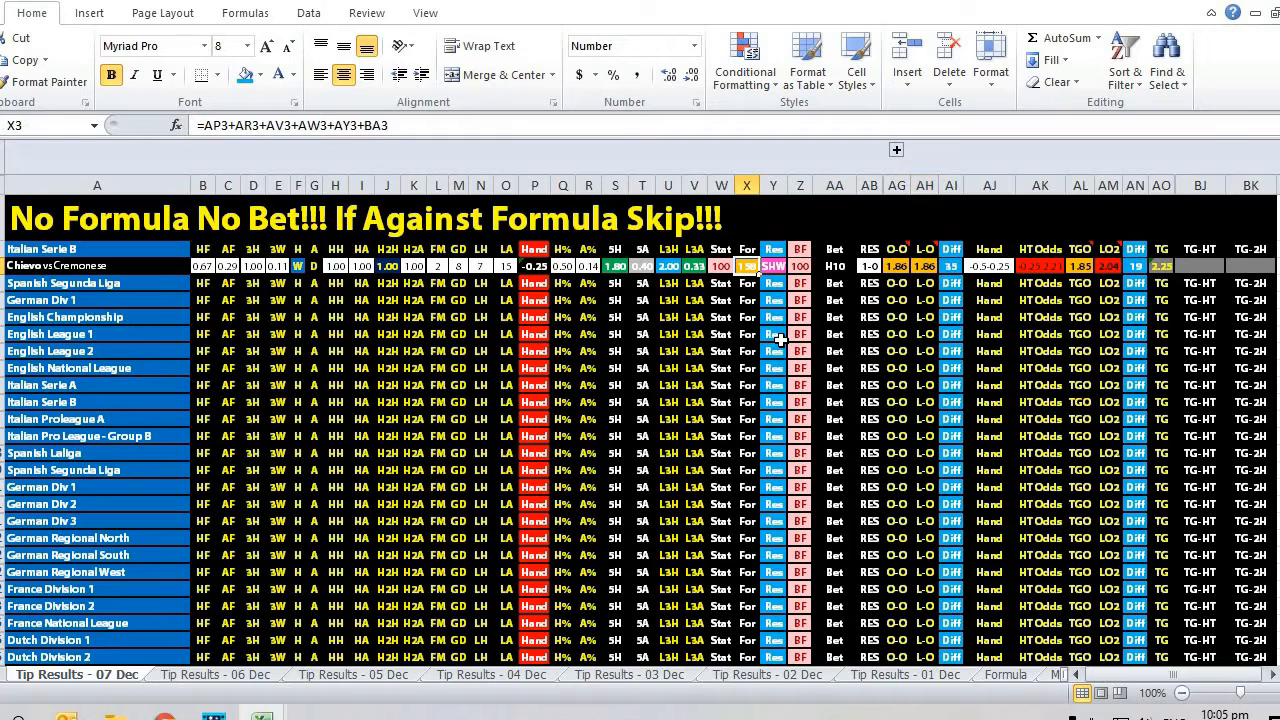
pyautogui.moveTo(748, 296)
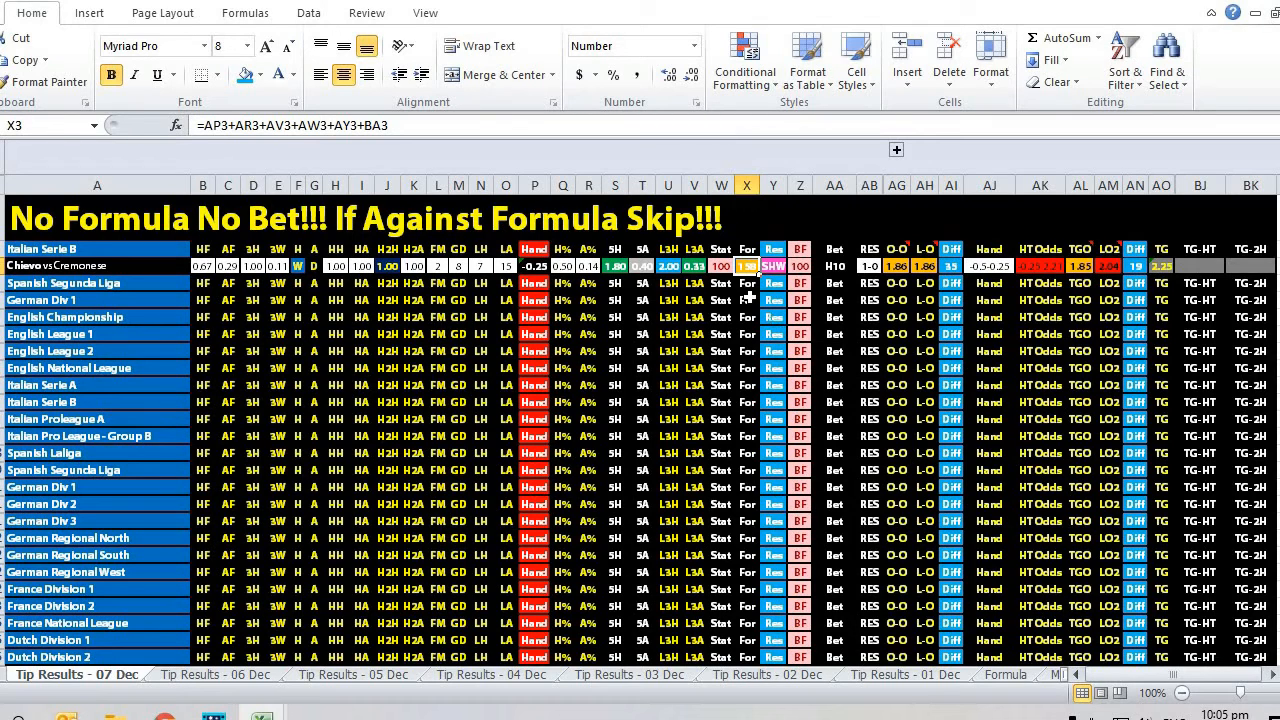
pyautogui.moveTo(750, 296)
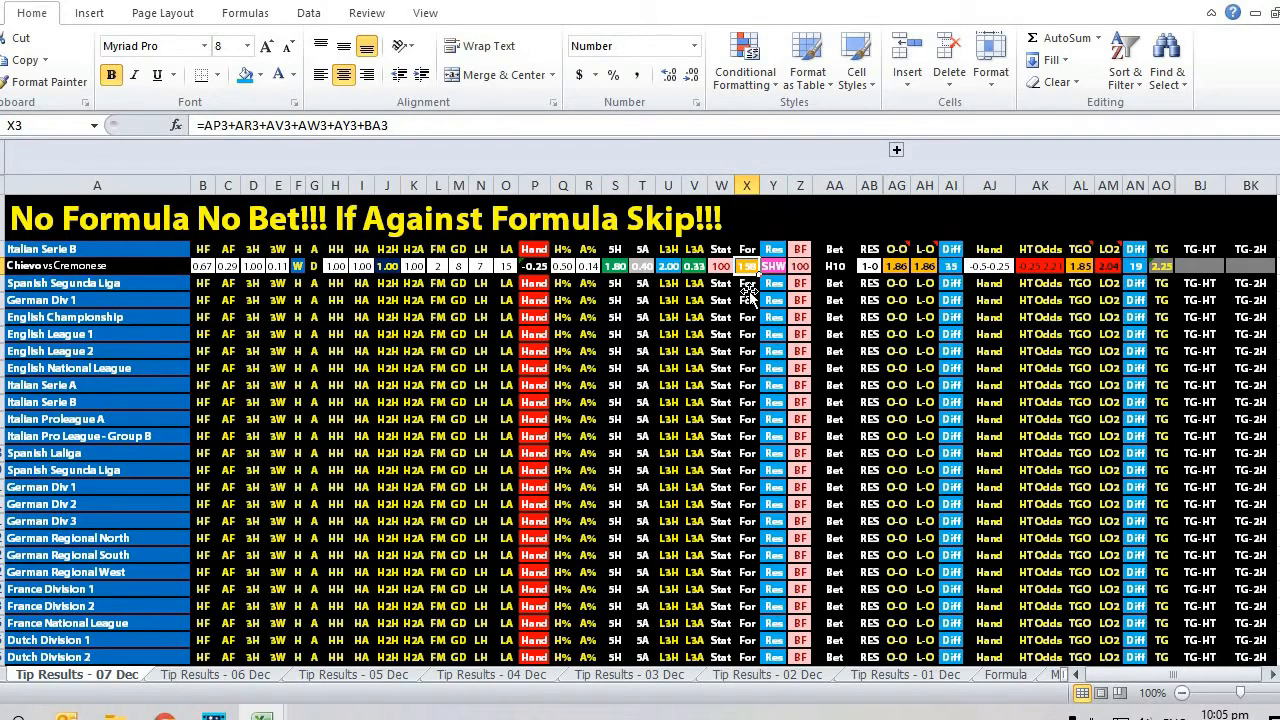
pyautogui.click(748, 284)
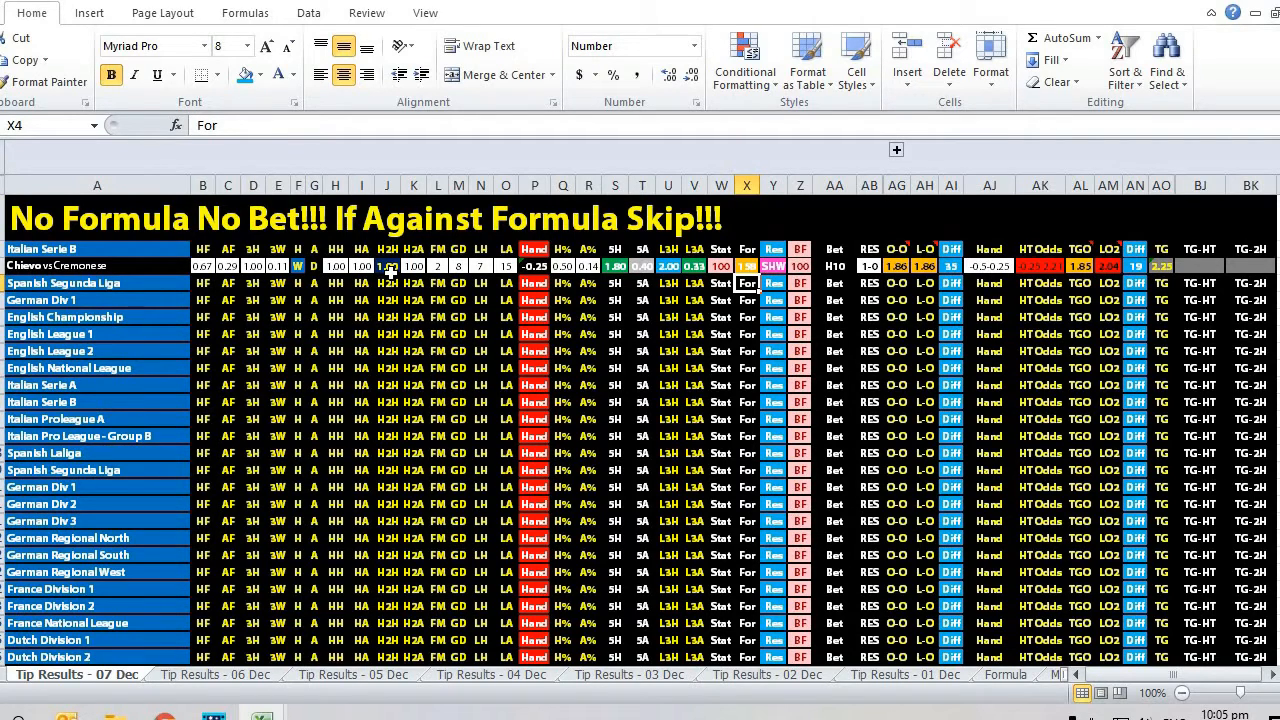
pyautogui.click(296, 264)
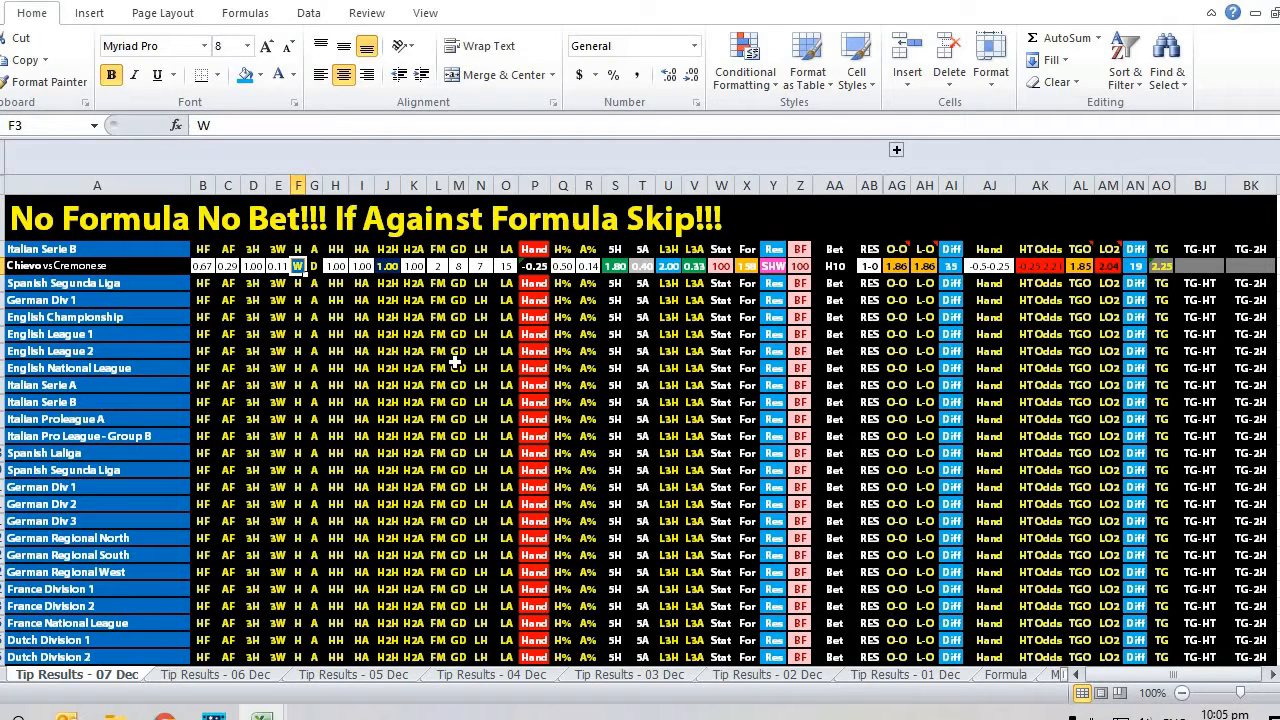
pyautogui.moveTo(710, 344)
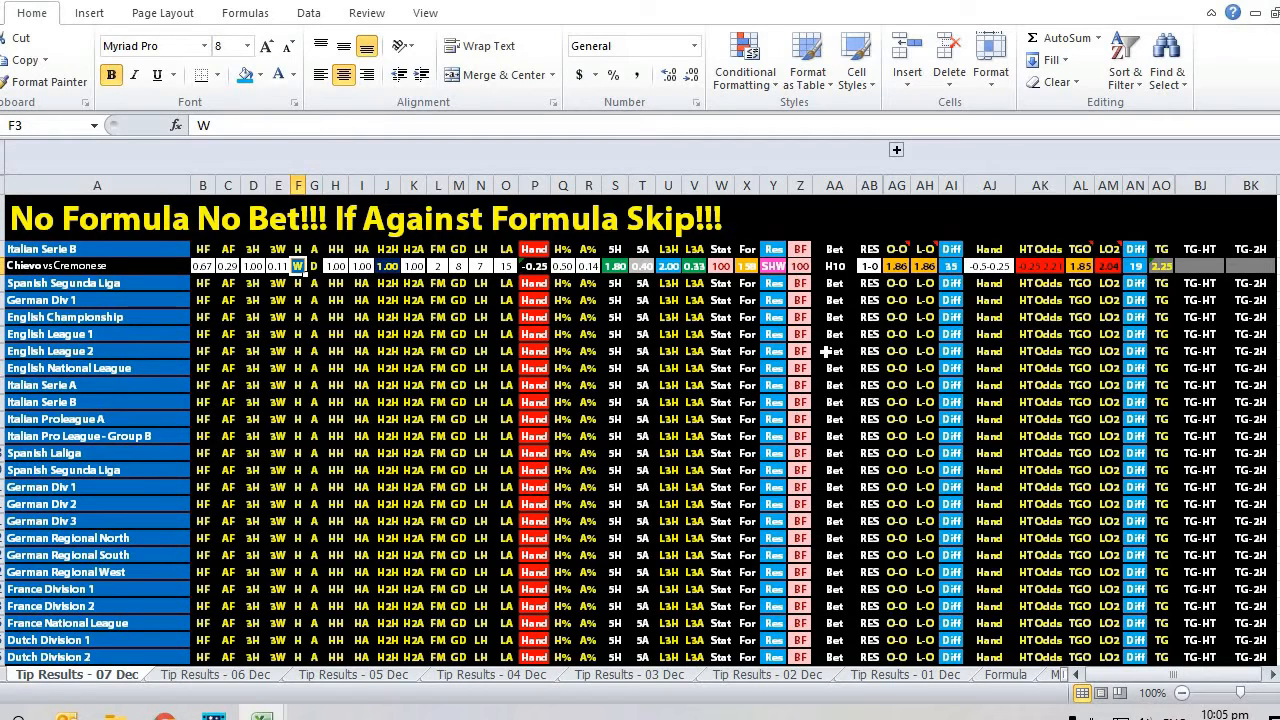
pyautogui.moveTo(862, 330)
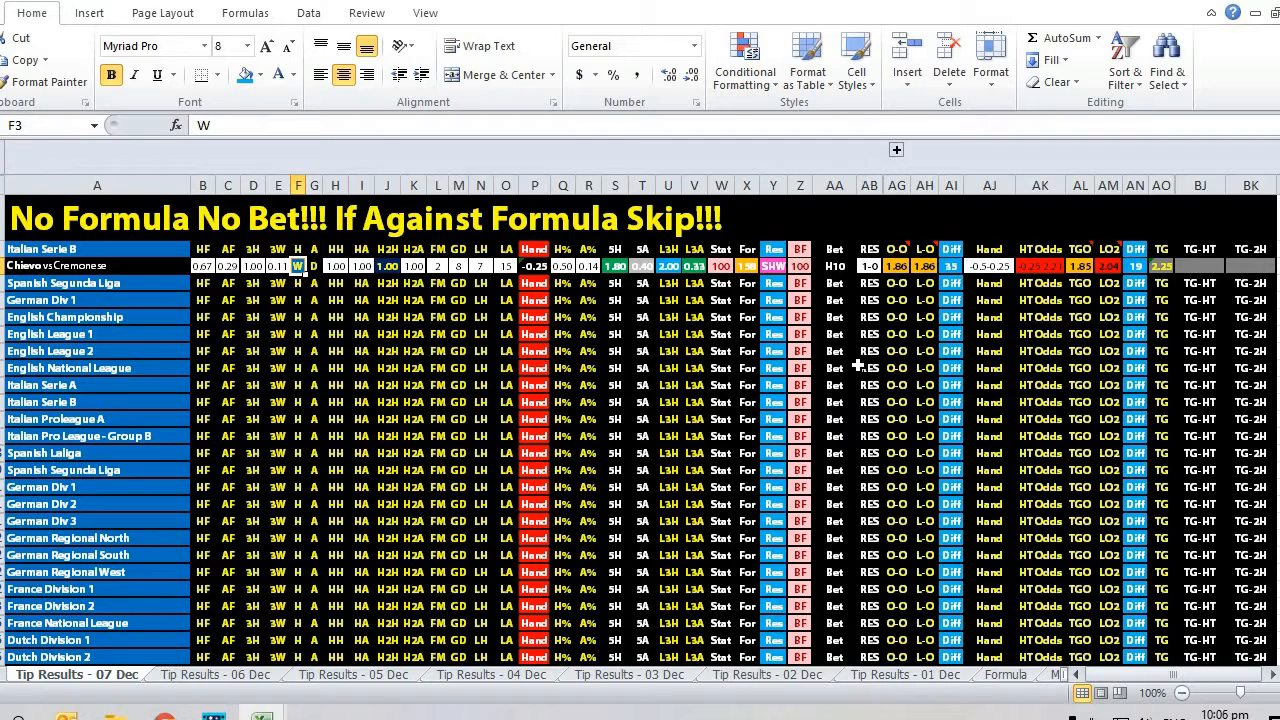
pyautogui.moveTo(866, 350)
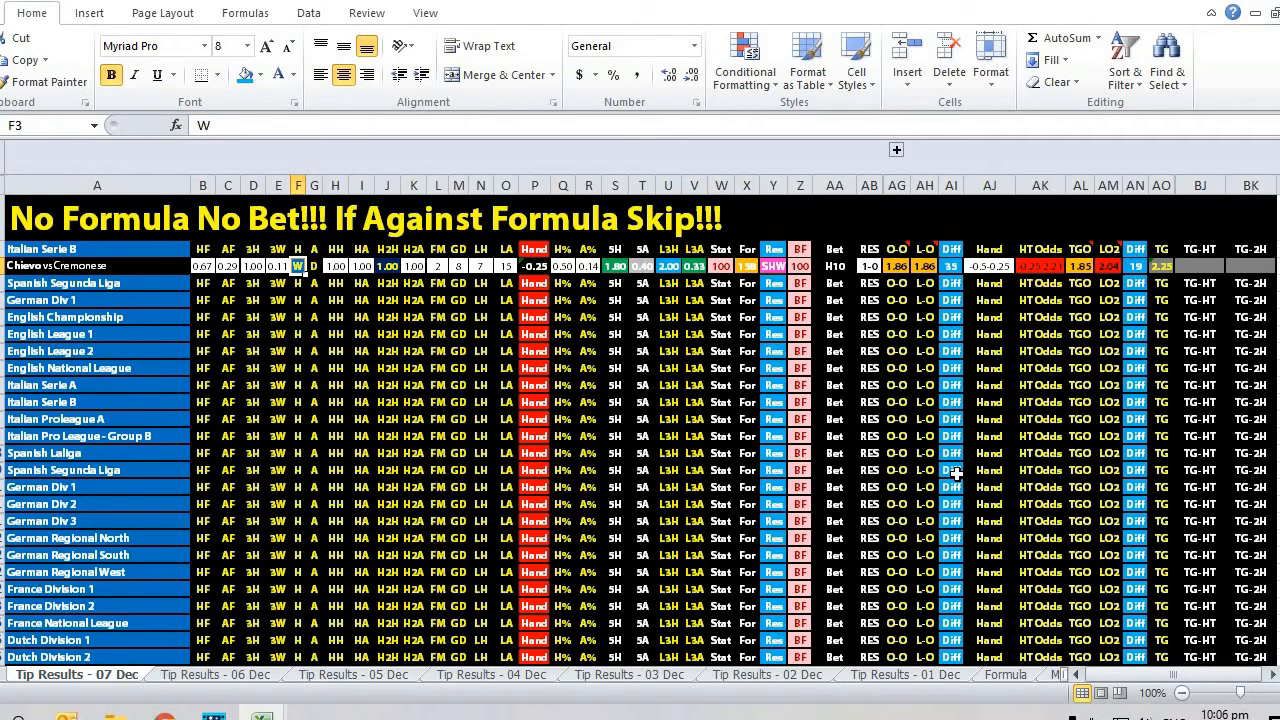
pyautogui.moveTo(956, 578)
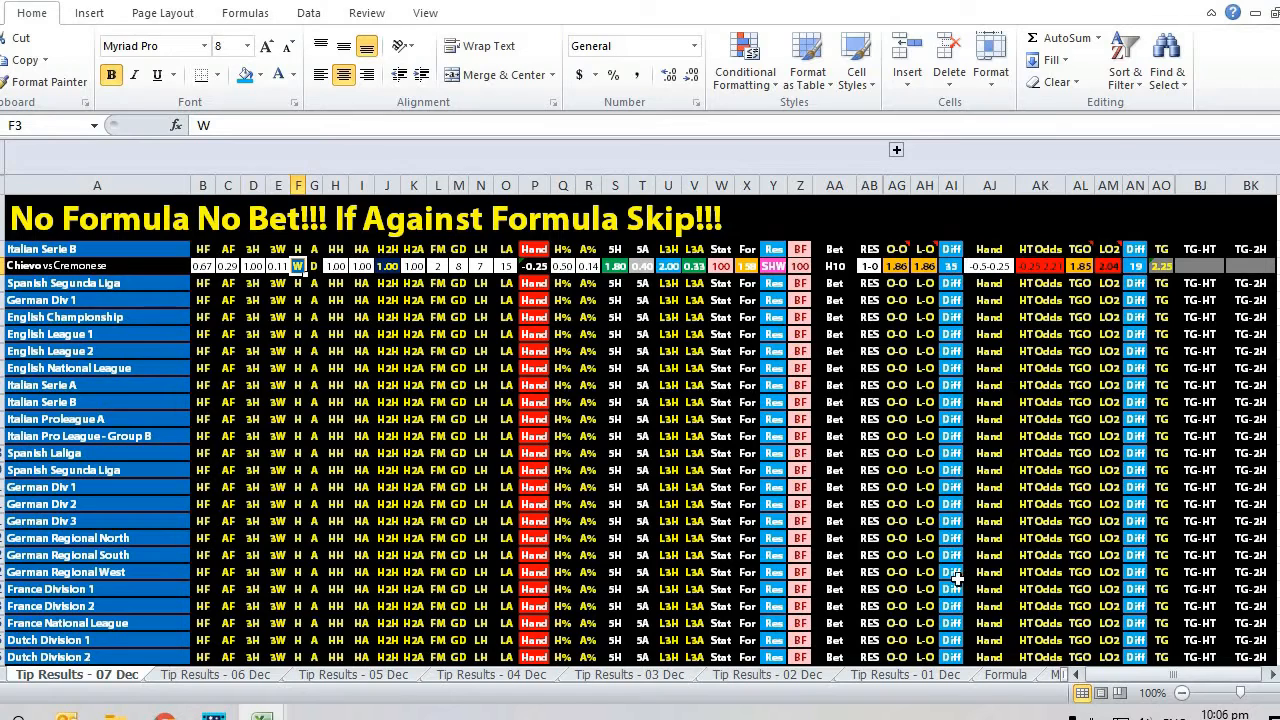
pyautogui.moveTo(976, 584)
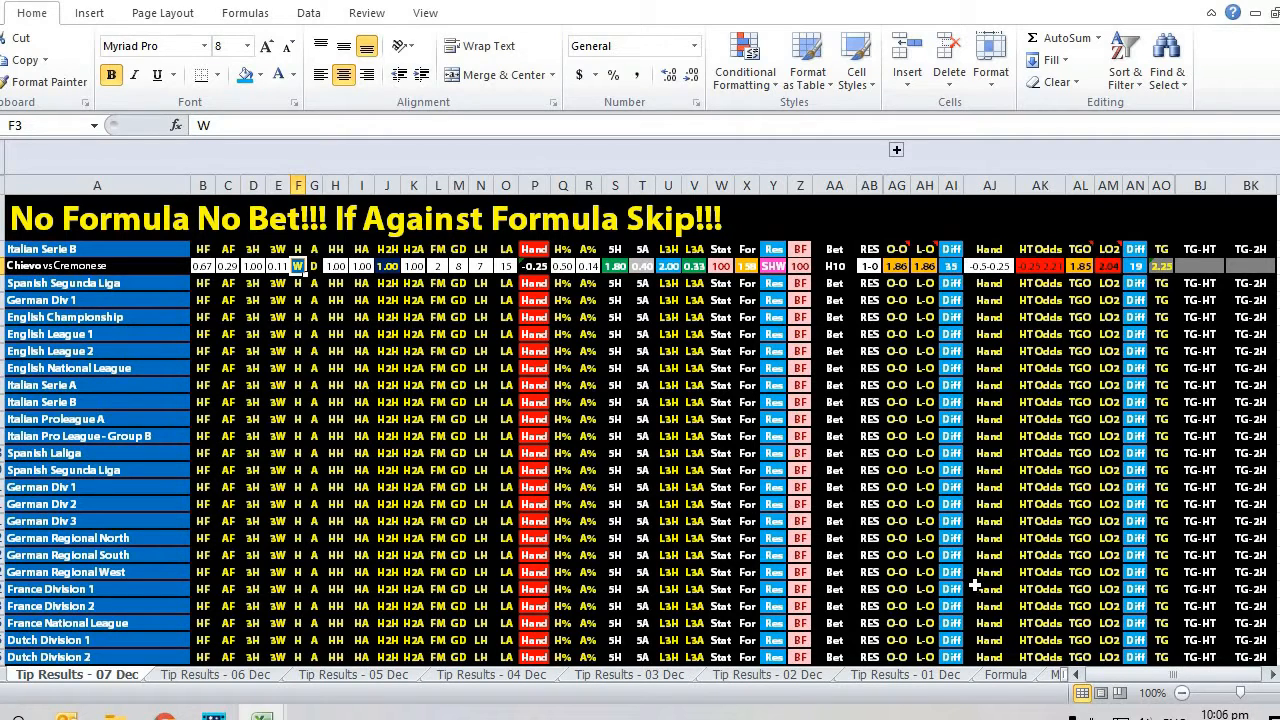